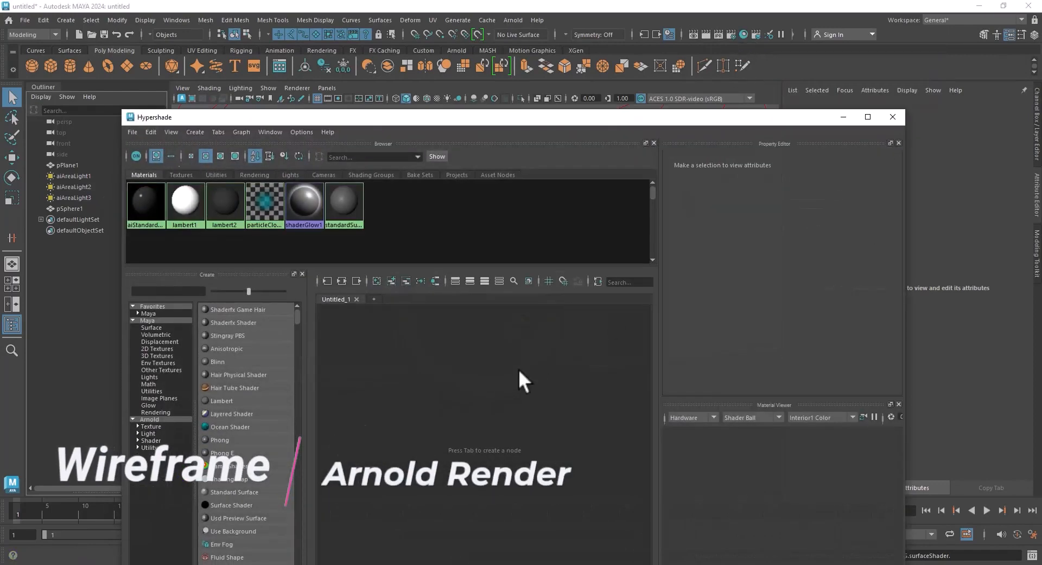
# Create an aiWireframe node and connect its Out Color to aiStandardSurface2's Base Color
pyautogui.write('aiwir')
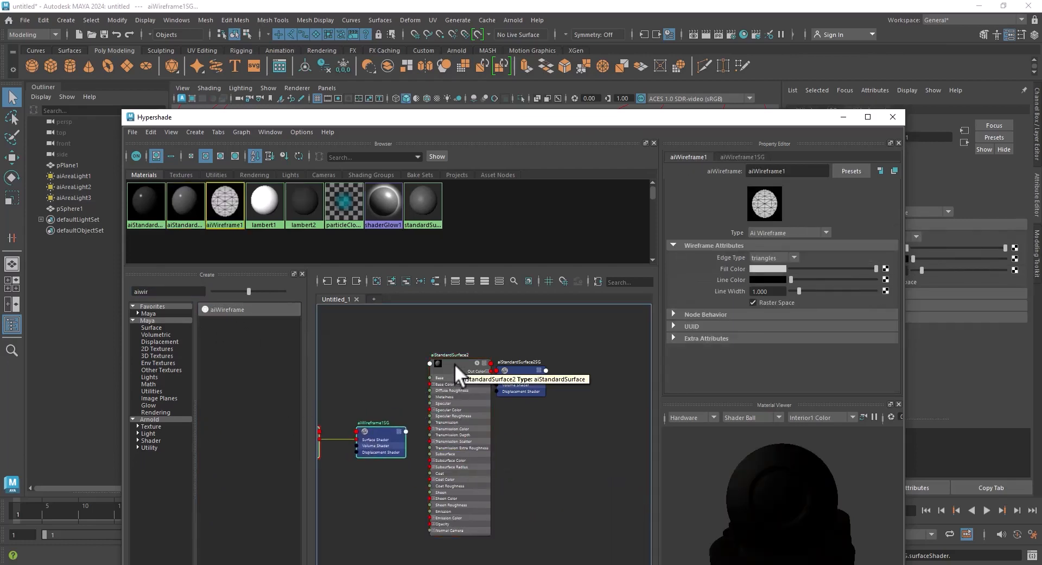
pyautogui.click(452, 353)
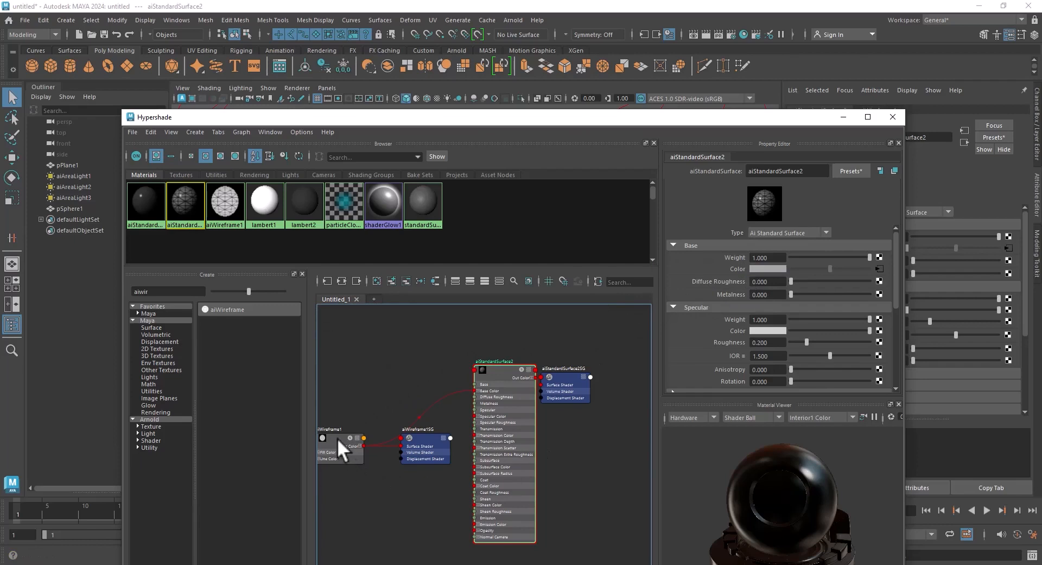
# Show the aiWireframe1 node's attributes: triangle edges, fill and line colours, line width 1
pyautogui.click(331, 438)
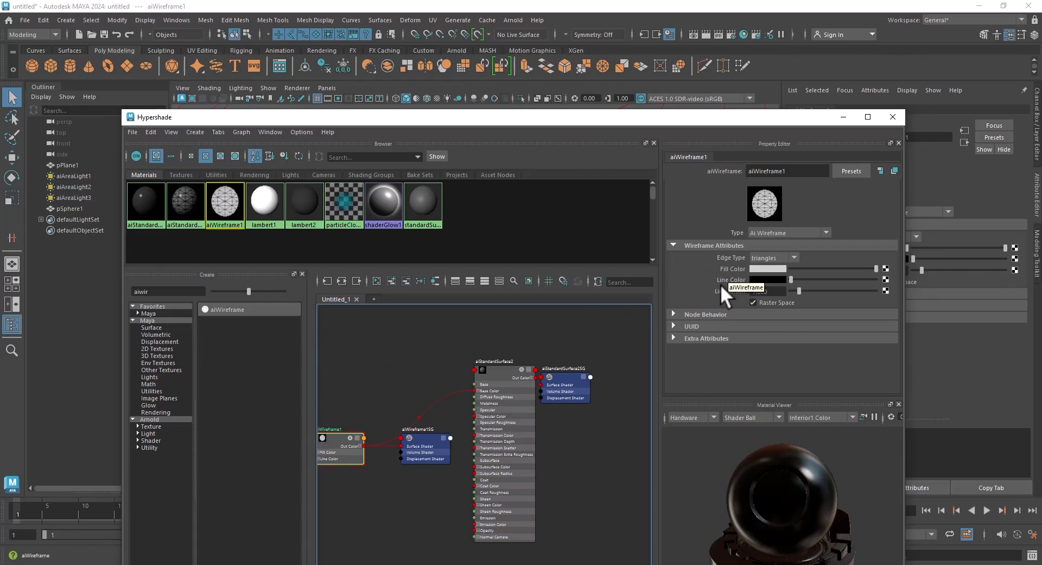
pyautogui.moveTo(763, 288)
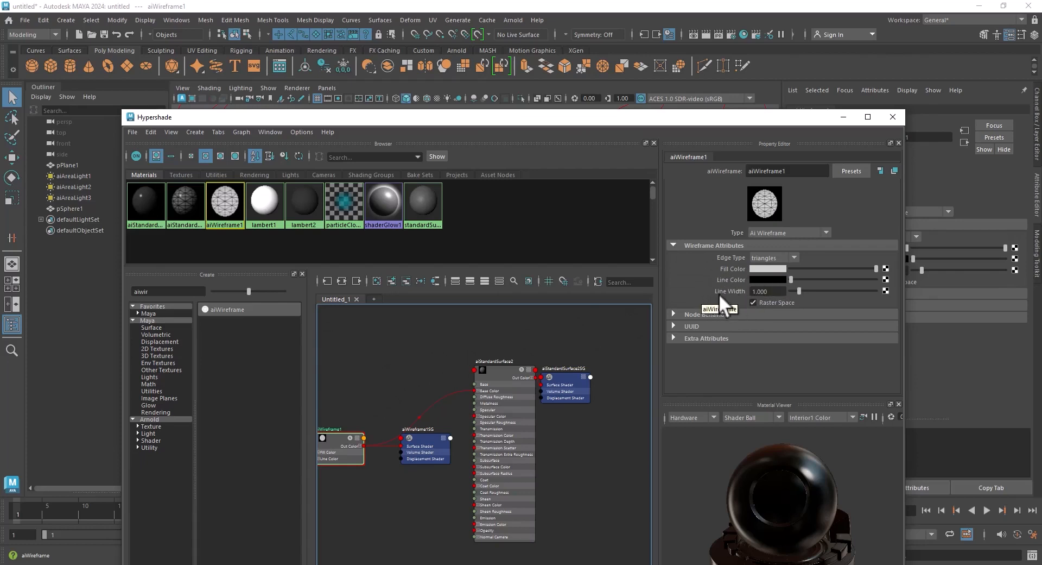
pyautogui.moveTo(596, 133)
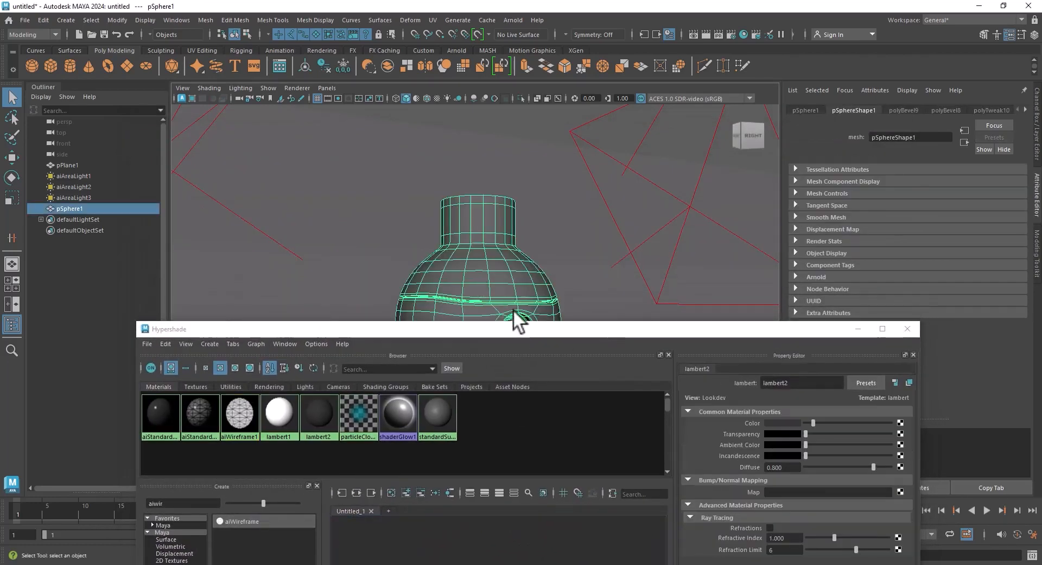
# Assign aiStandardSurface2 to the selected bottle and start the Arnold viewport render
pyautogui.moveTo(518, 329); pyautogui.dragTo(519, 137)
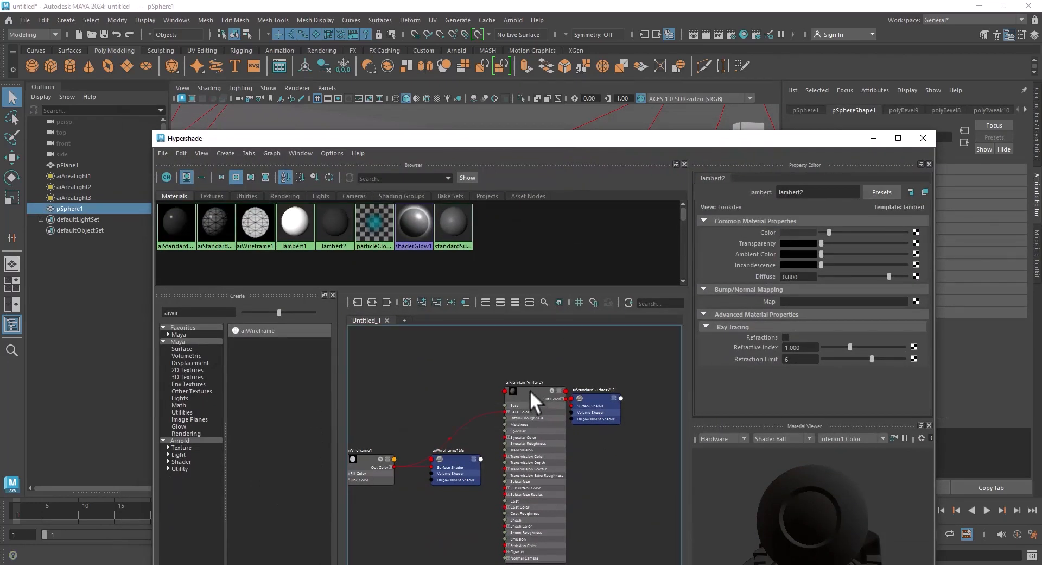
pyautogui.rightClick(530, 399)
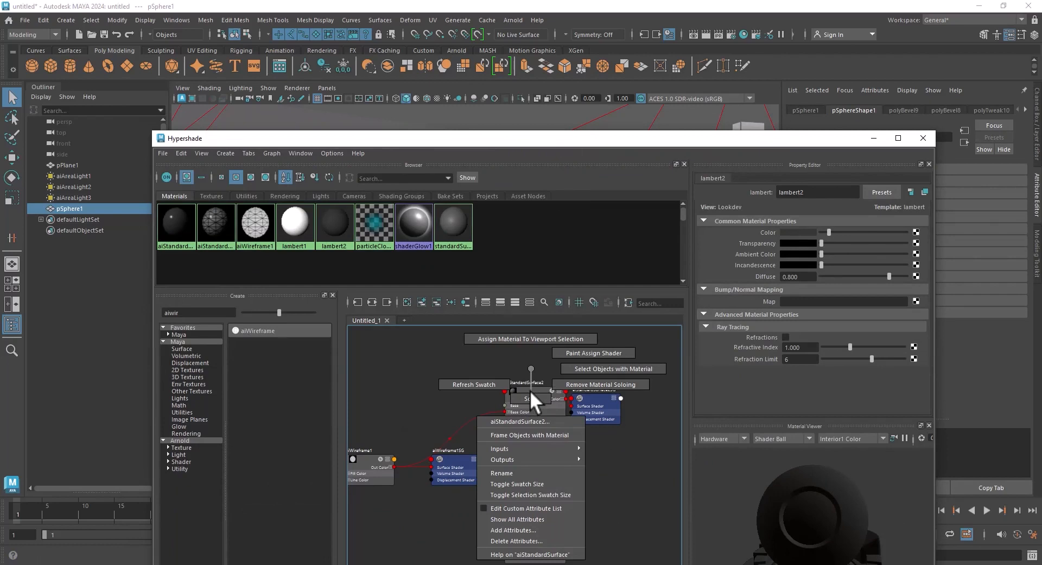
pyautogui.moveTo(510, 354)
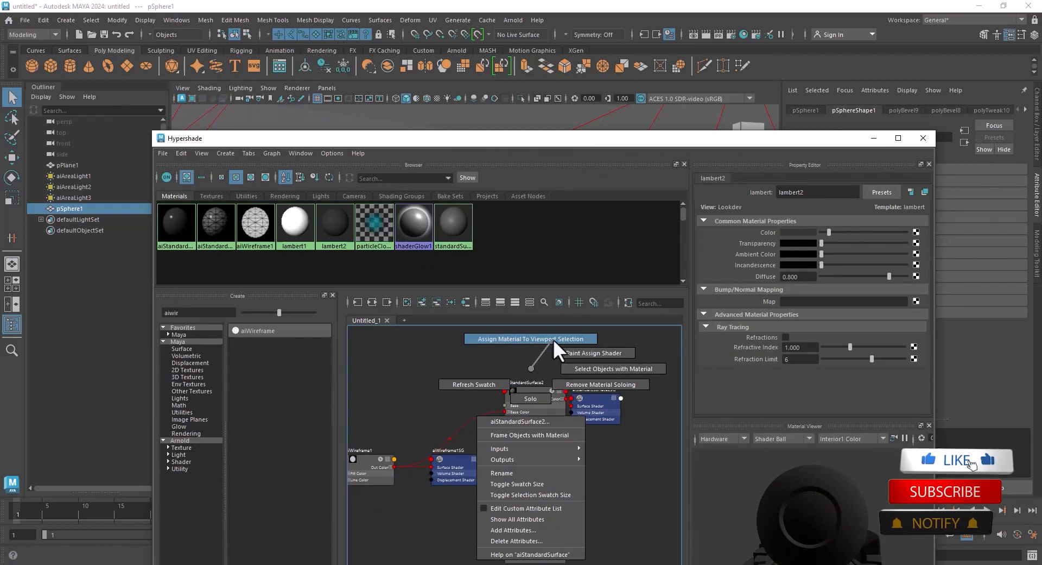
pyautogui.click(530, 339)
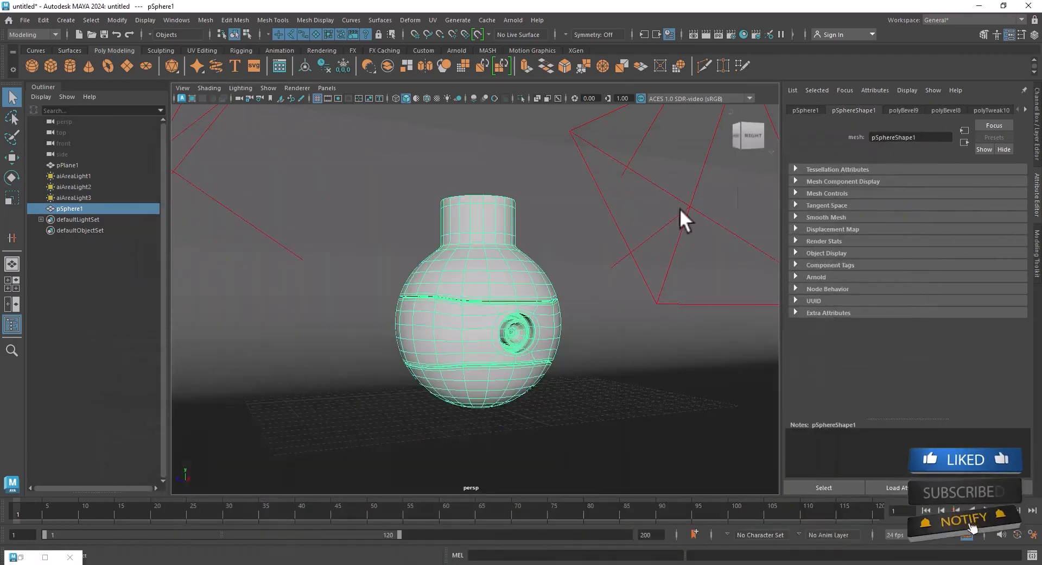
pyautogui.click(180, 98)
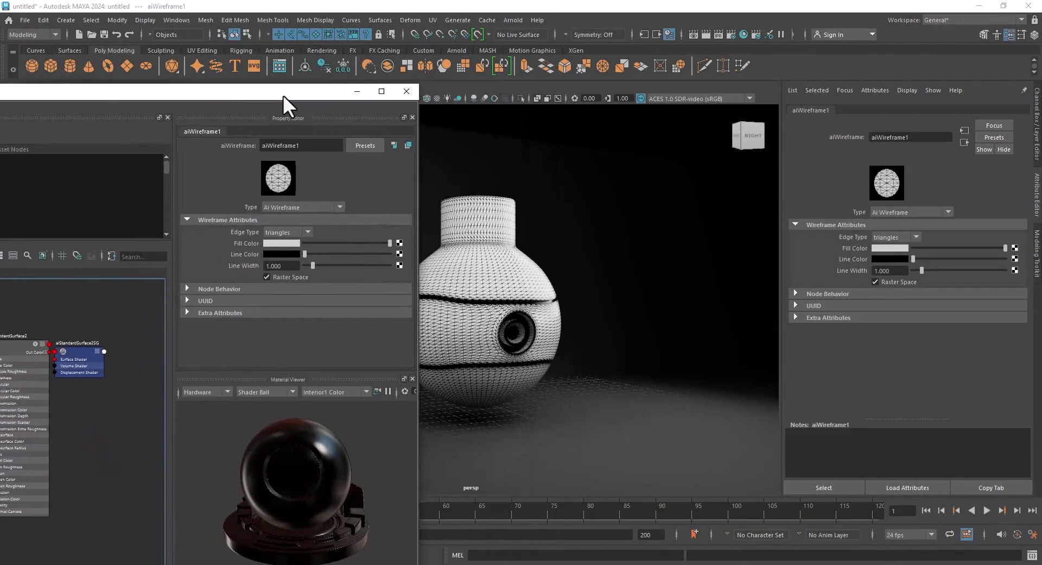
# Set aiWireframe1's Edge Type to polygons and its Fill Color to yellow
pyautogui.click(287, 227)
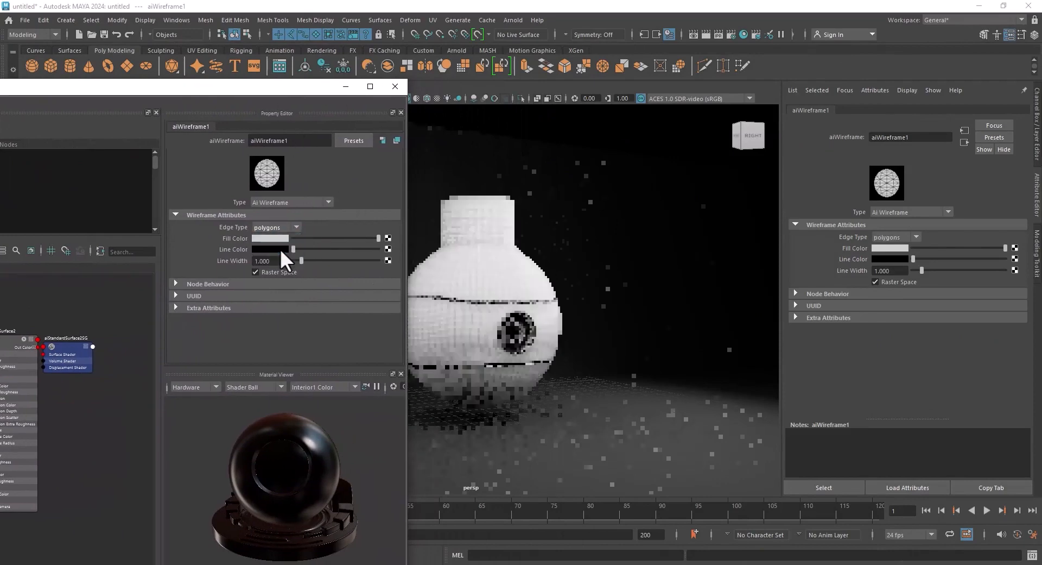
pyautogui.click(269, 250)
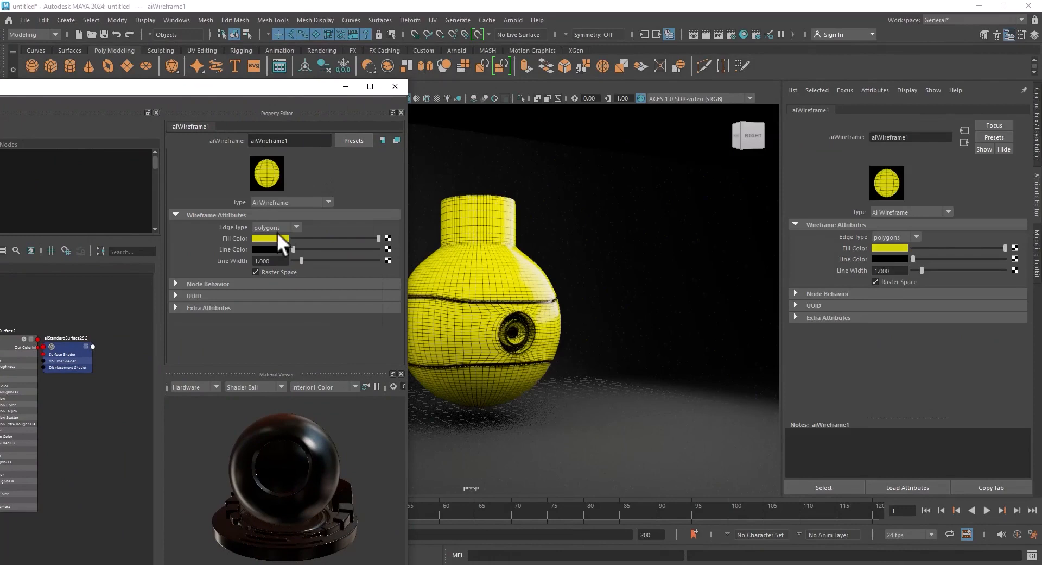
pyautogui.click(270, 249)
pyautogui.write('airo')
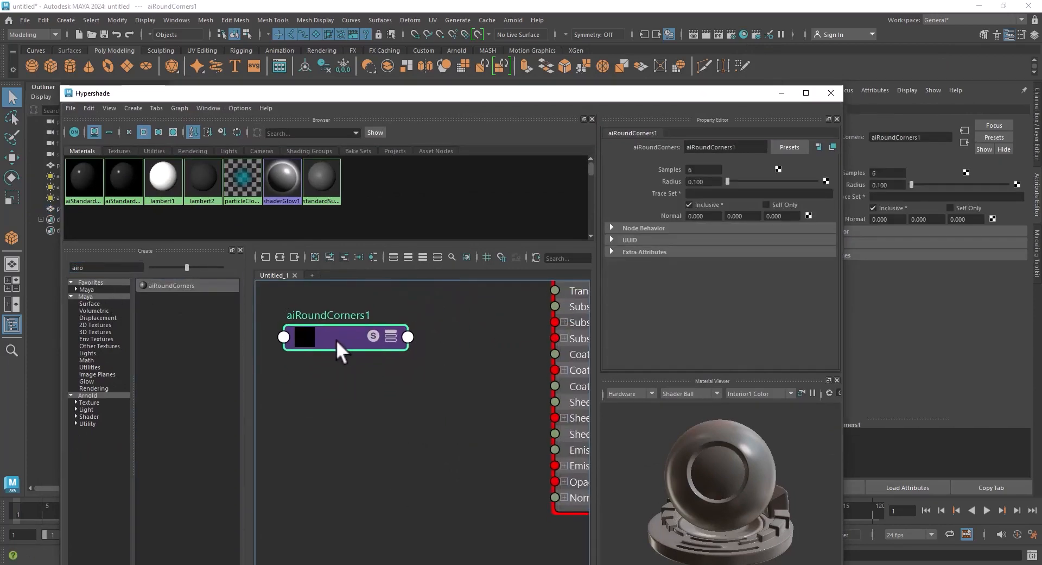
# Create an aiRoundCorners node and show its attributes (Samples, radius 0.1)
pyautogui.click(388, 336)
pyautogui.write('1')
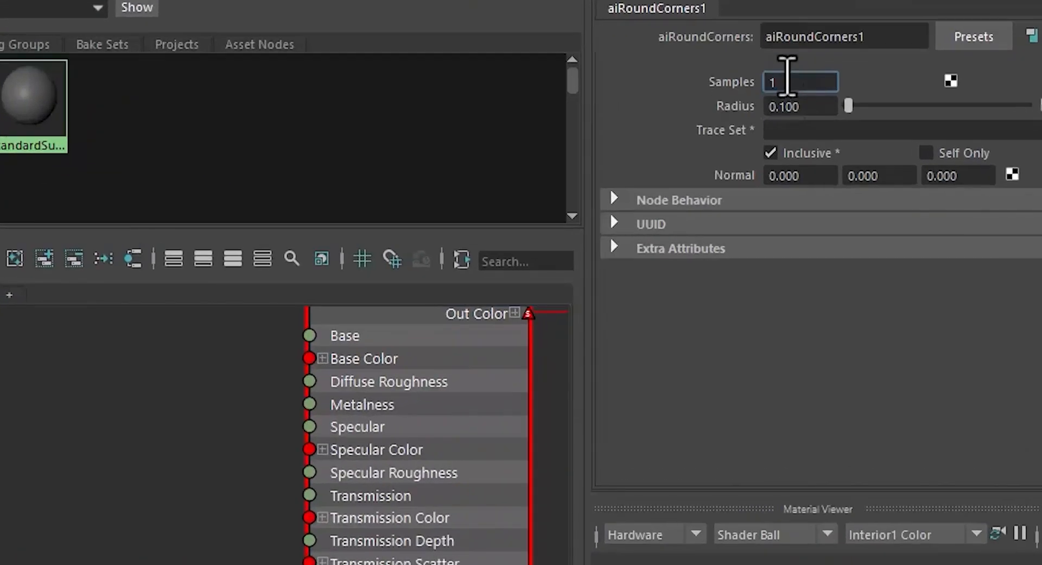
pyautogui.write('64')
pyautogui.click(801, 105)
pyautogui.write('0.080')
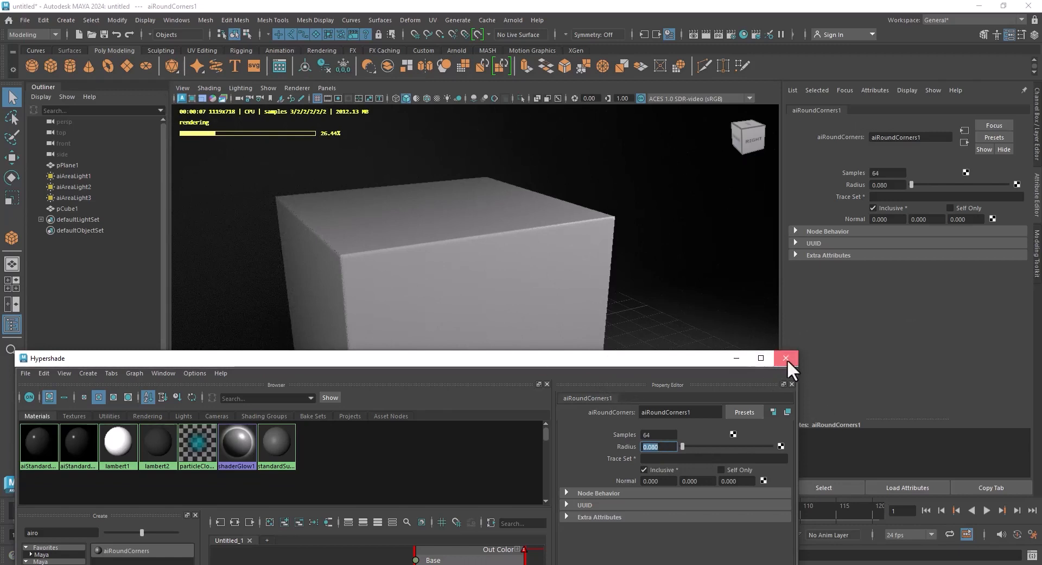
# Close the Hypershade window, leaving the cube re-rendering with 64 samples, radius 0
pyautogui.click(786, 358)
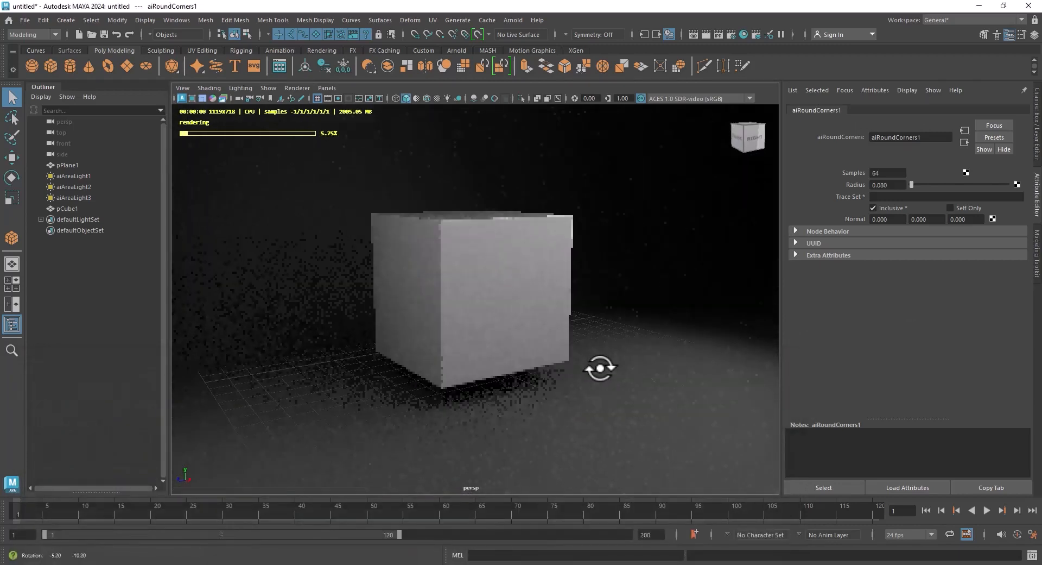